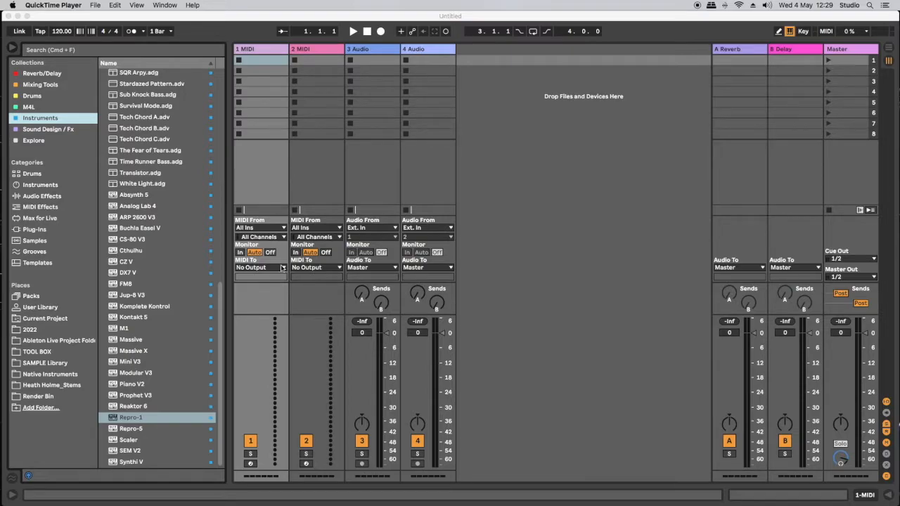
# - Load the Repro-1 synth onto the first MIDI track and select its Init preset
pyautogui.click(130, 418)
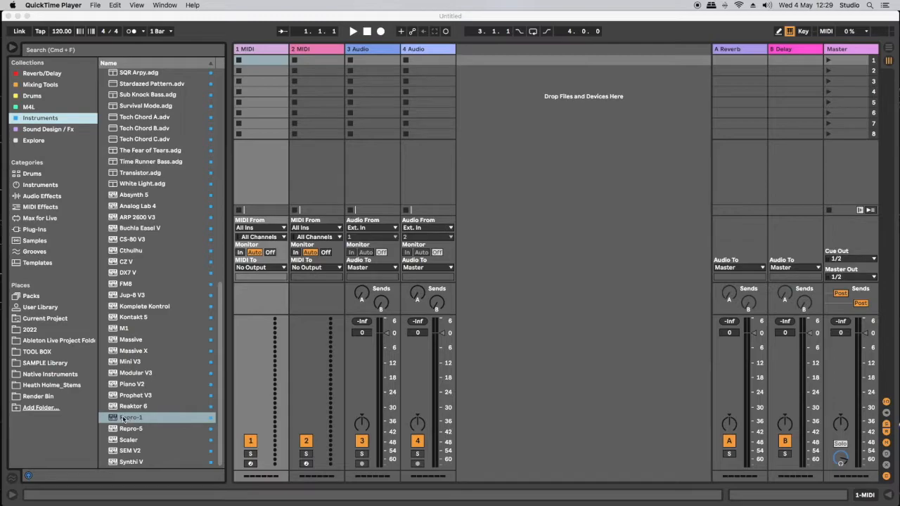
pyautogui.moveTo(121, 419)
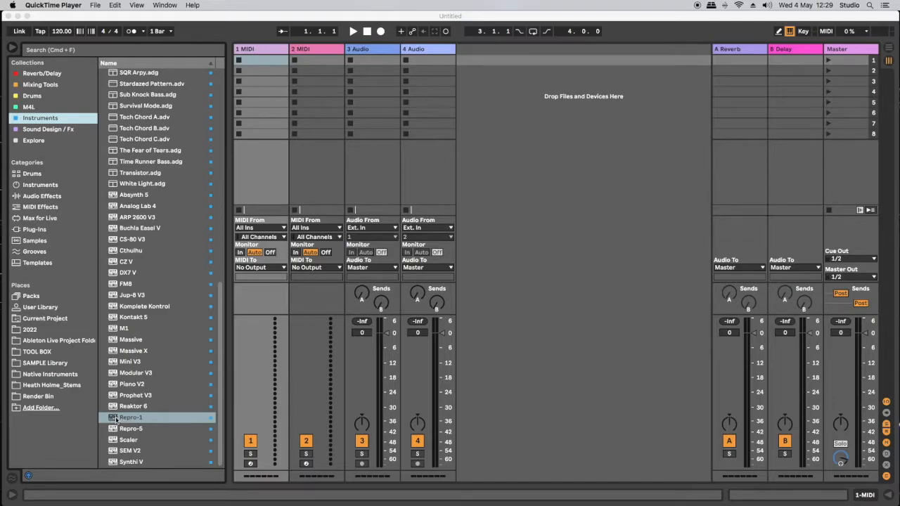
pyautogui.moveTo(117, 419)
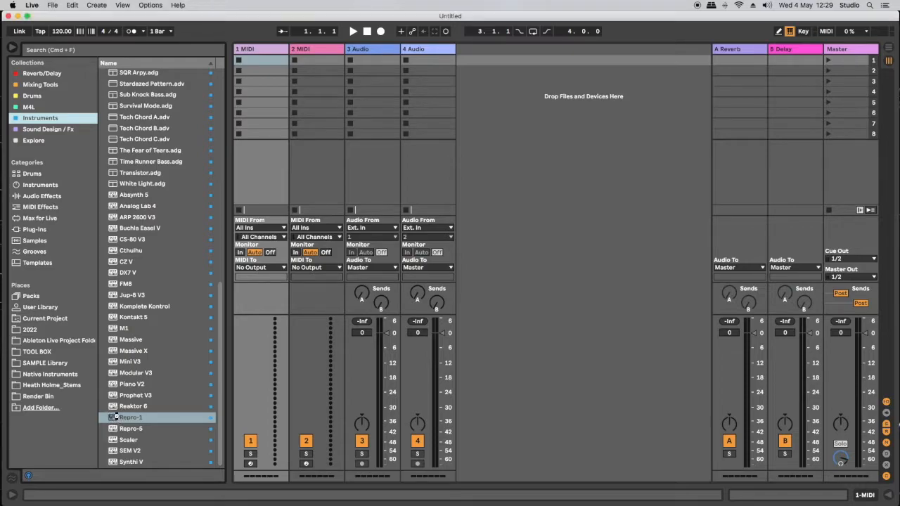
pyautogui.doubleClick(129, 418)
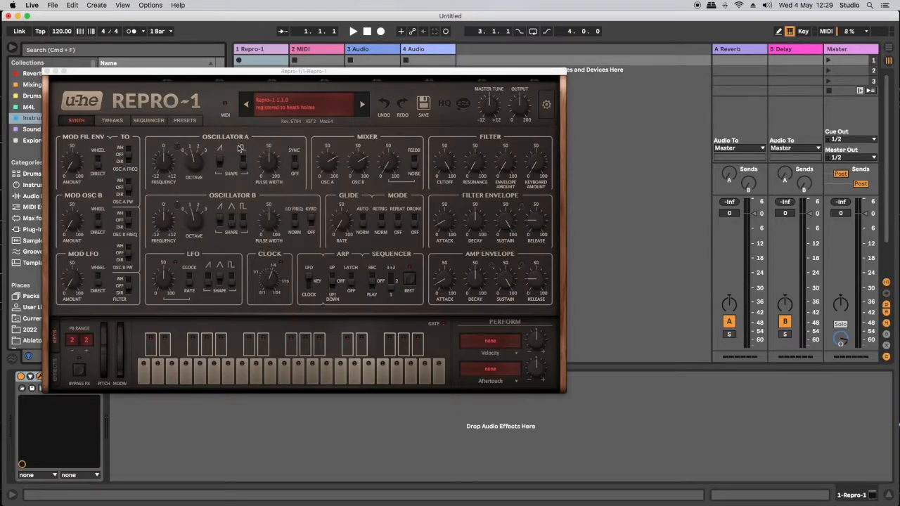
pyautogui.click(303, 104)
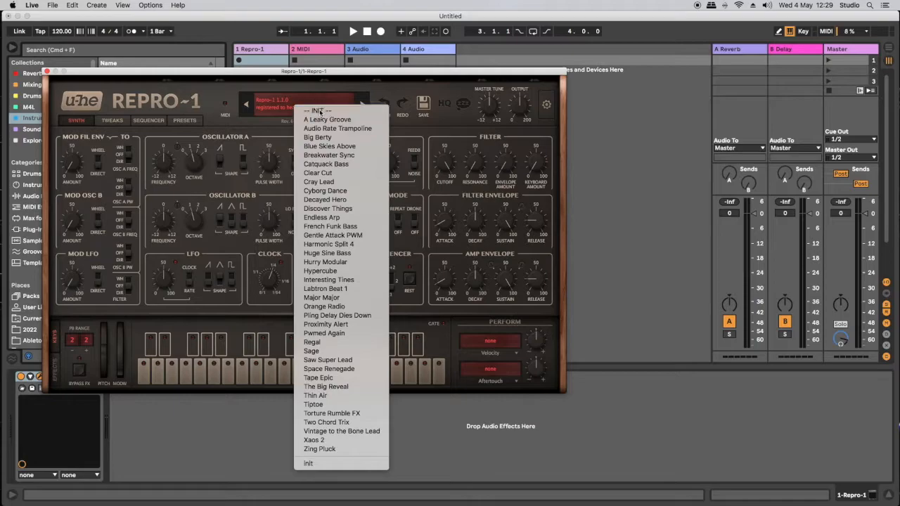
pyautogui.click(316, 110)
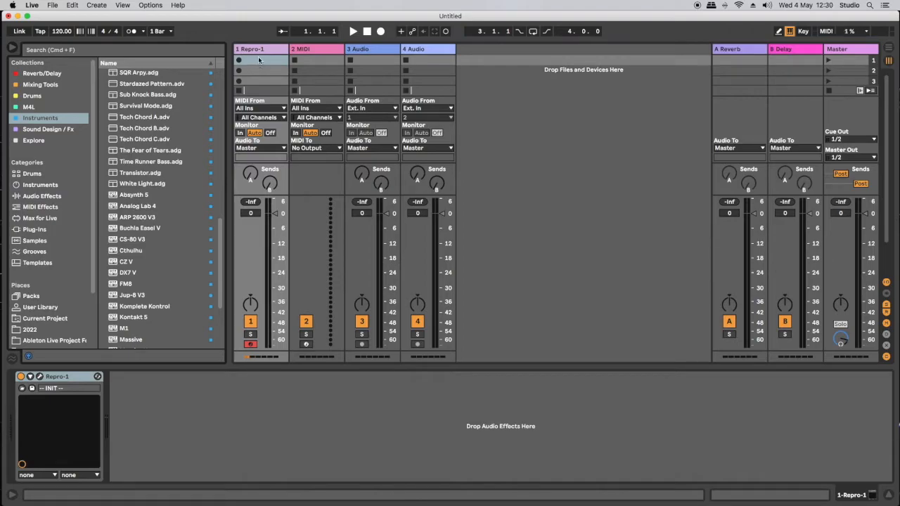
# - Create a one-bar MIDI clip on the Repro-1 track with C2, B1 and A1 bass notes
pyautogui.doubleClick(260, 59)
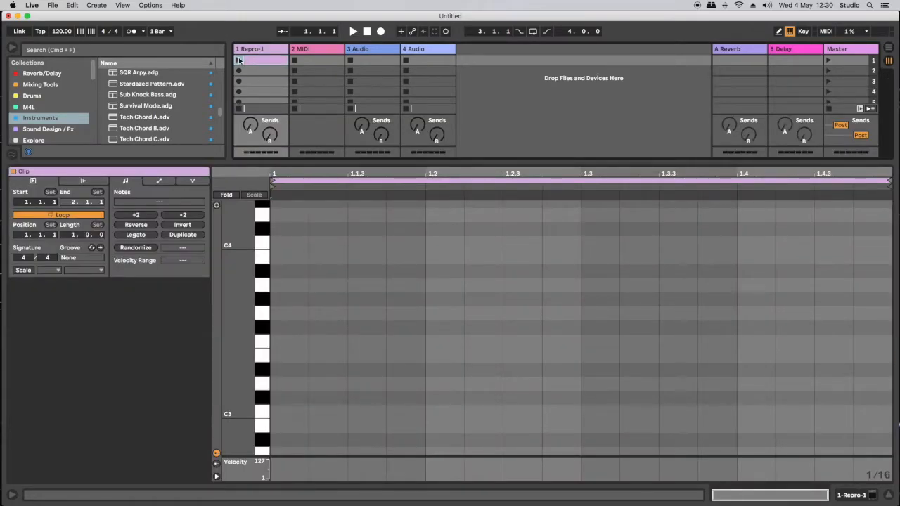
pyautogui.click(353, 31)
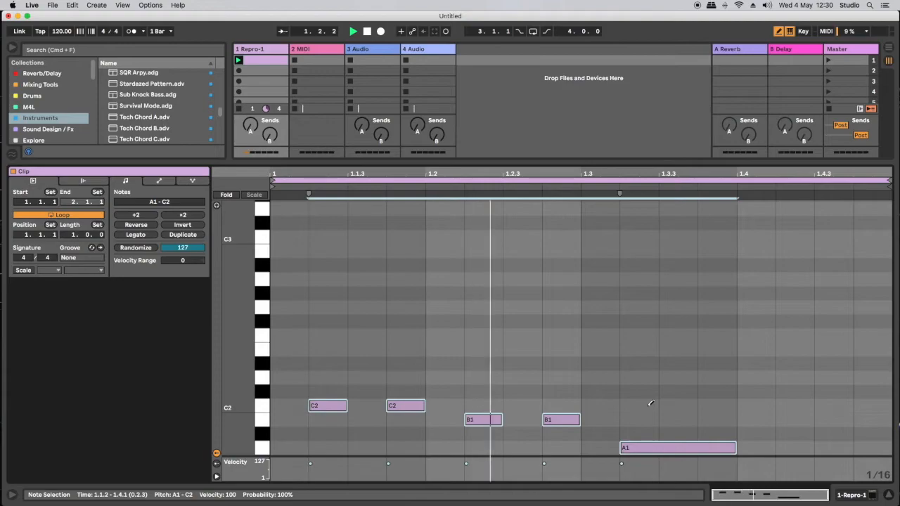
pyautogui.click(353, 30)
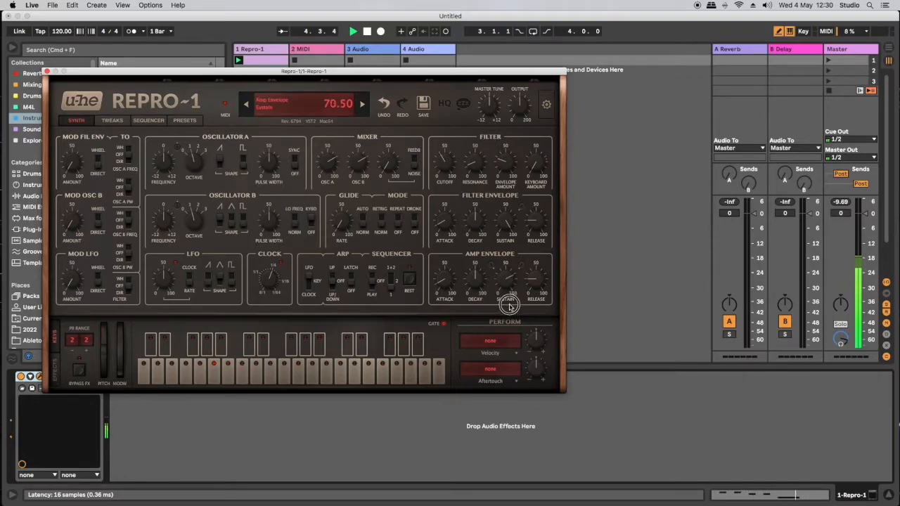
# - Adjust Repro-1's amplitude envelope and filter cutoff, then close the synth window
pyautogui.moveTo(509, 307); pyautogui.dragTo(532, 274)
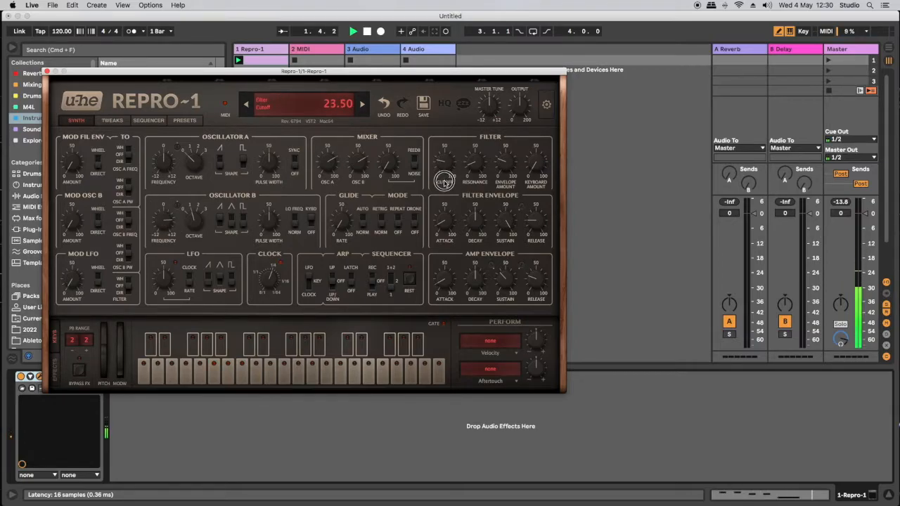
pyautogui.moveTo(443, 180); pyautogui.dragTo(439, 154)
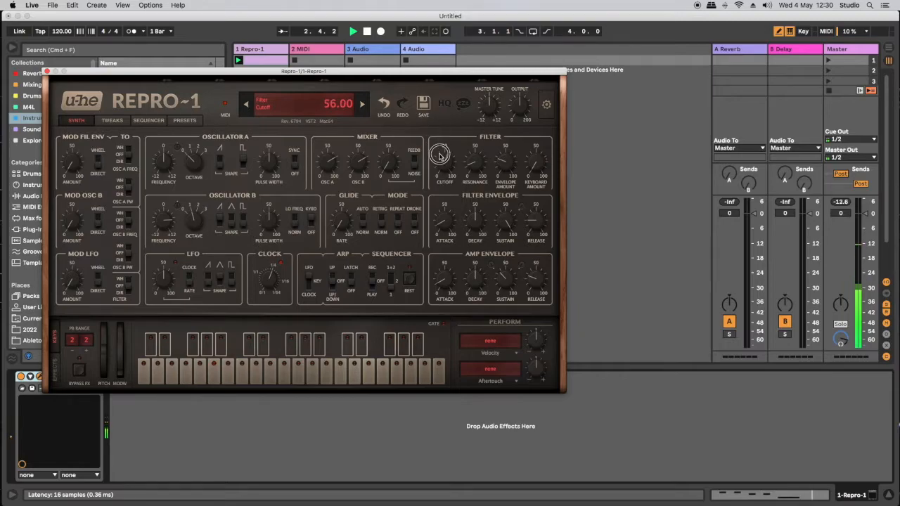
pyautogui.moveTo(438, 155); pyautogui.dragTo(439, 171)
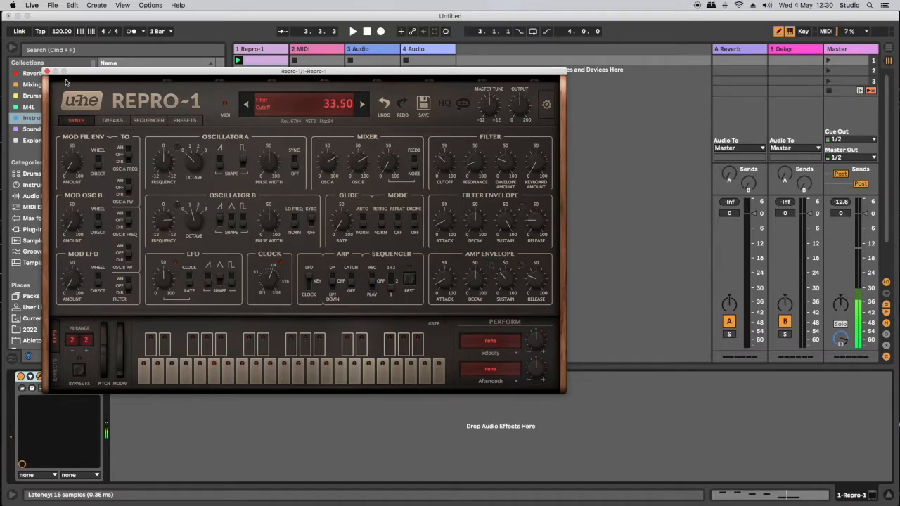
pyautogui.click(47, 71)
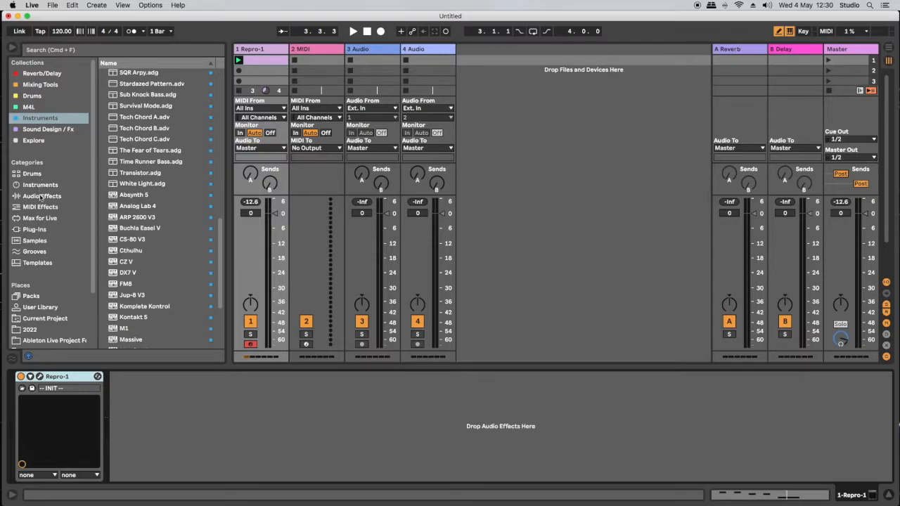
# - Add Drum Buss and Glue Compressor from the Dynamics audio effects after Repro-1
pyautogui.click(42, 196)
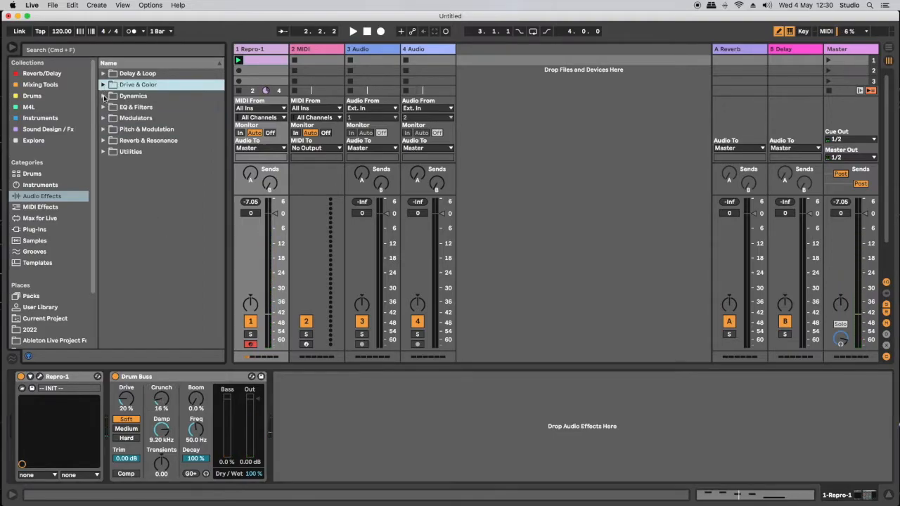
pyautogui.click(104, 96)
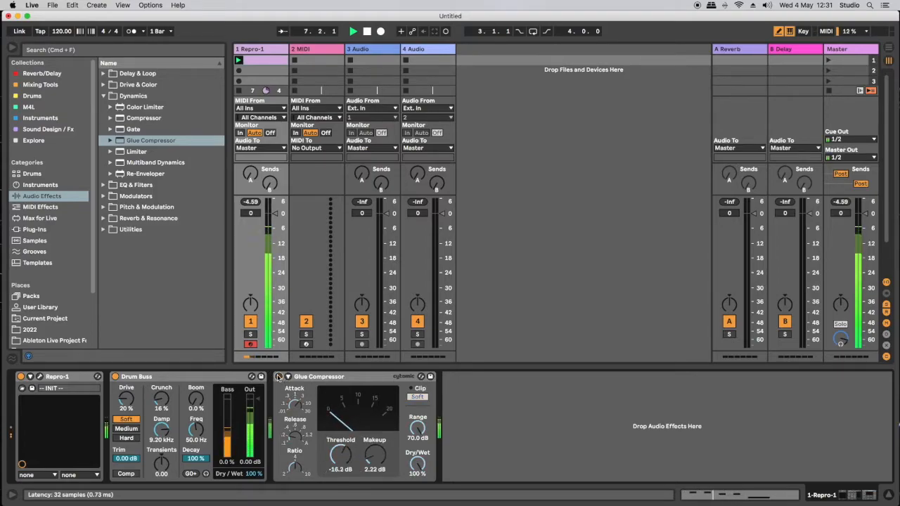
# - Stop playback of the bass clip from the transport bar
pyautogui.click(354, 31)
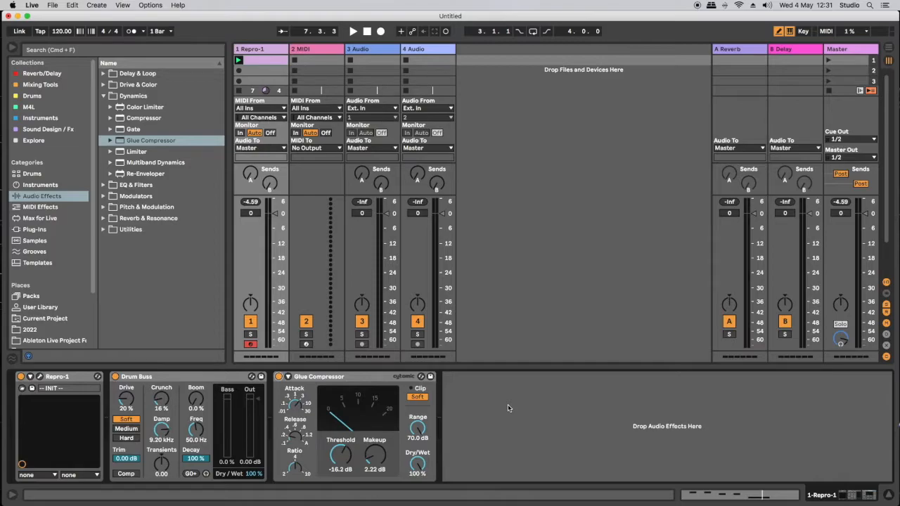
pyautogui.moveTo(321, 212)
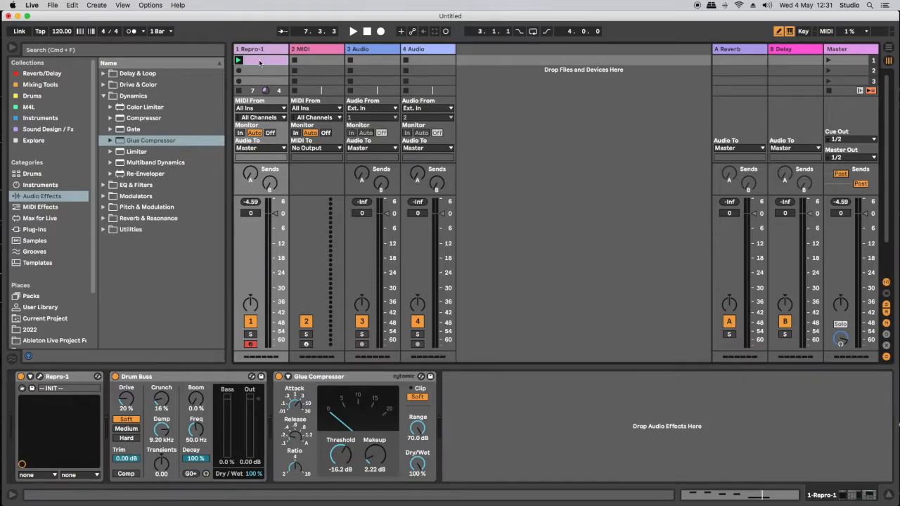
# - Rename the bass clip on the Repro-1 track to 'Uhe Repro'
pyautogui.doubleClick(261, 59)
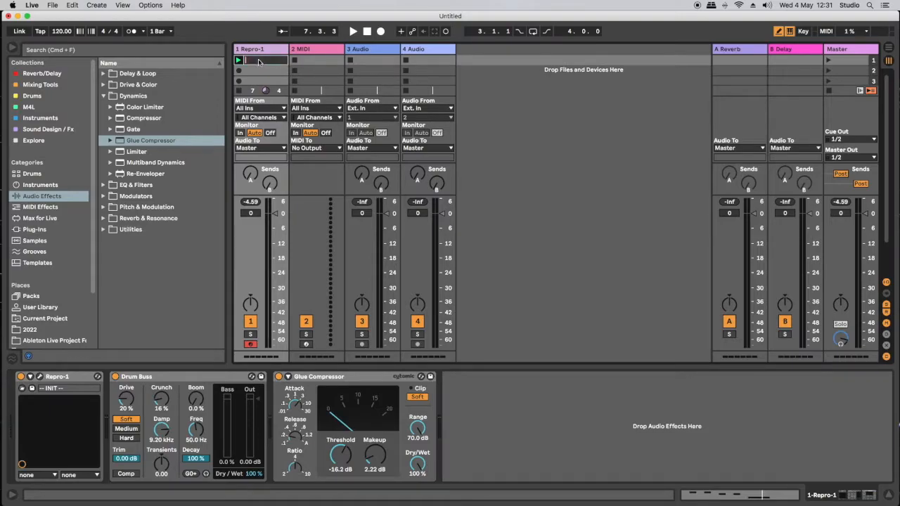
pyautogui.write('Une')
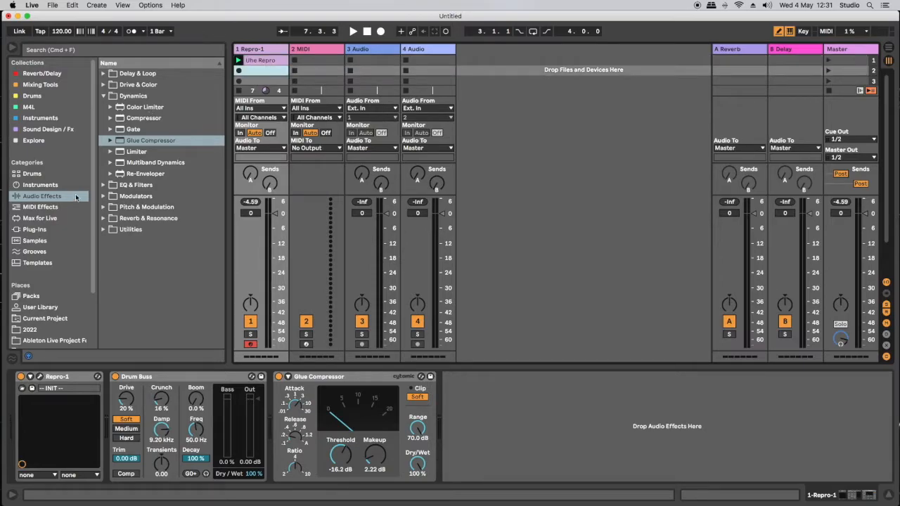
pyautogui.scroll(-3)
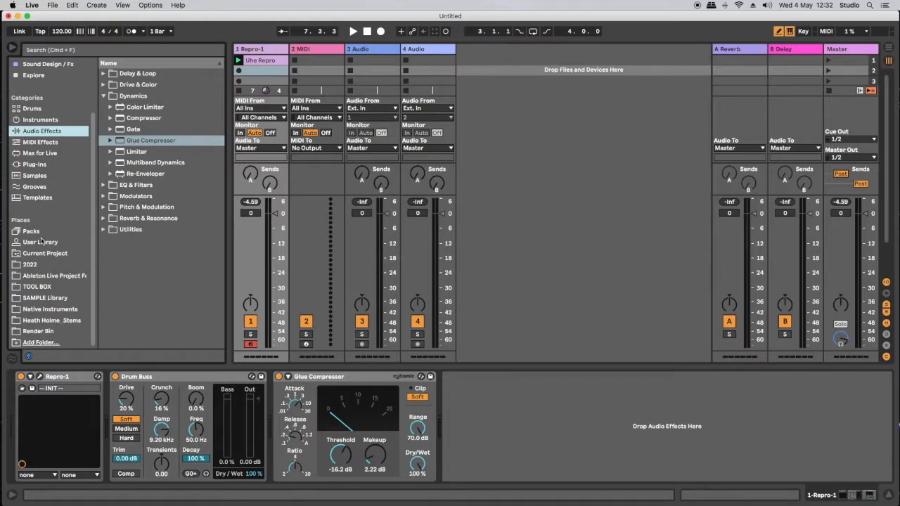
# - Create a new 'ALC Files' folder in the User Library
pyautogui.click(40, 242)
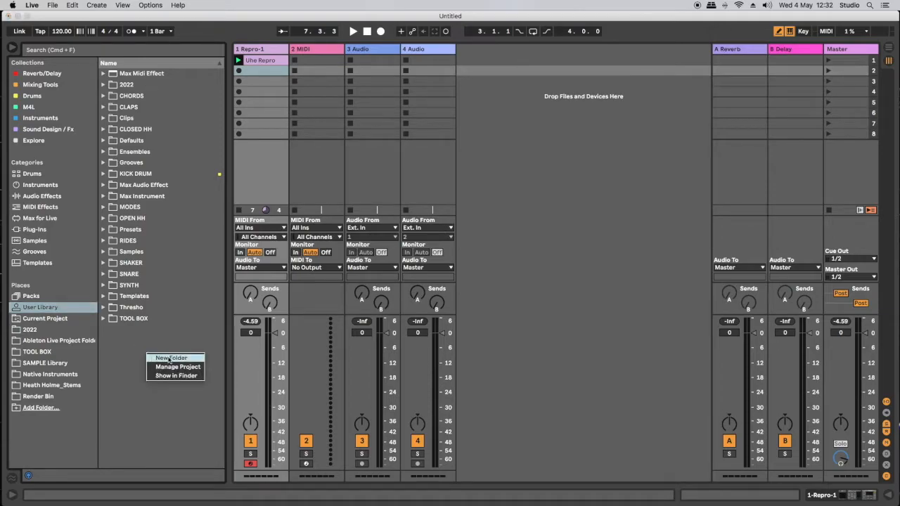
pyautogui.click(171, 359)
pyautogui.write('ALC Files')
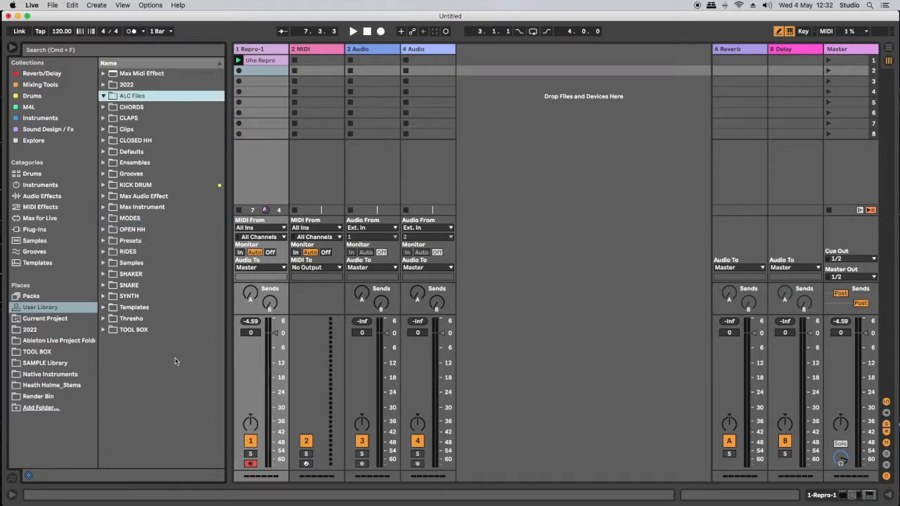
pyautogui.moveTo(257, 87)
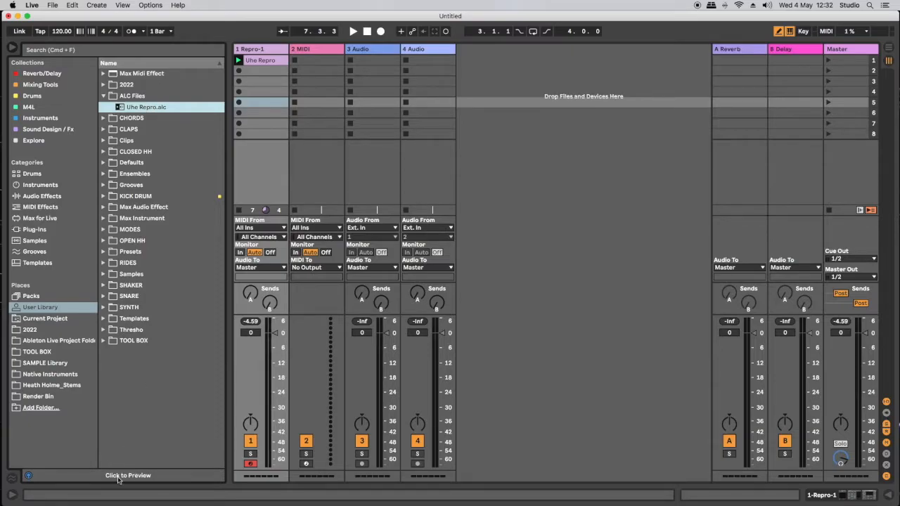
pyautogui.moveTo(148, 130)
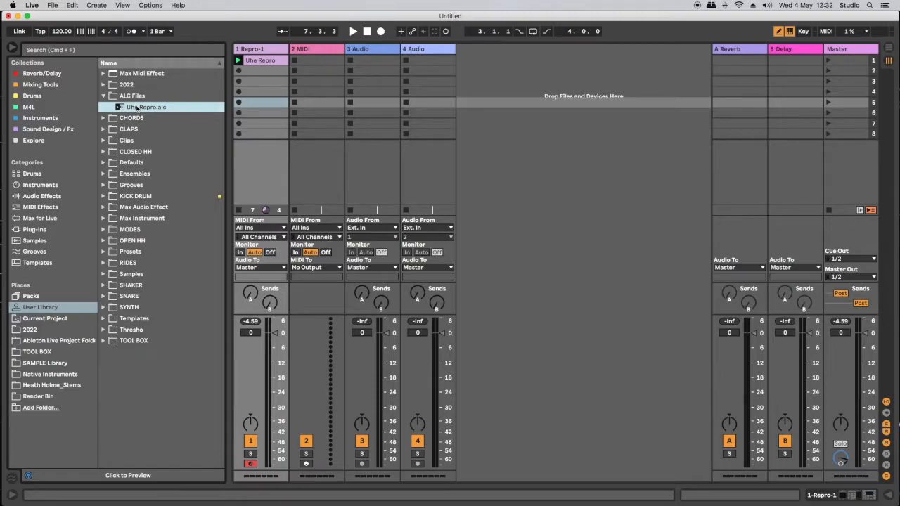
pyautogui.click(147, 106)
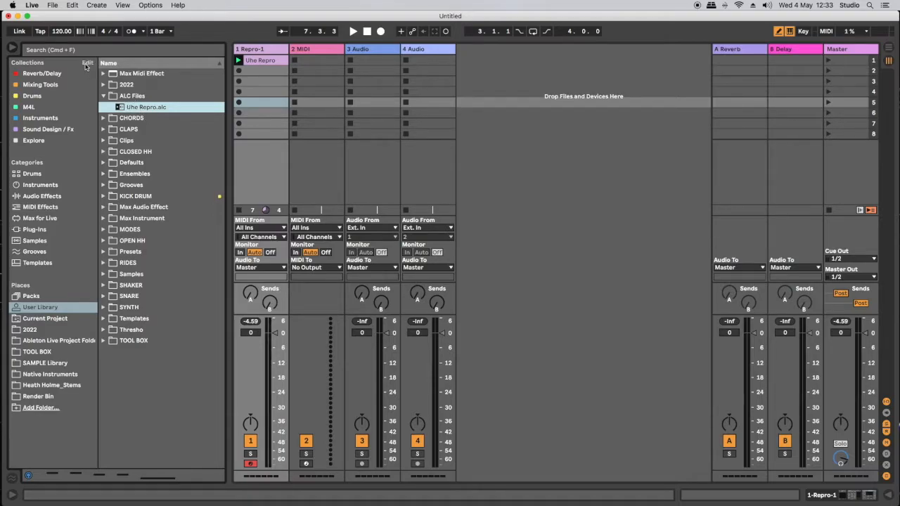
# - Start a fresh, empty Live Set via File > New Live Set
pyautogui.click(52, 6)
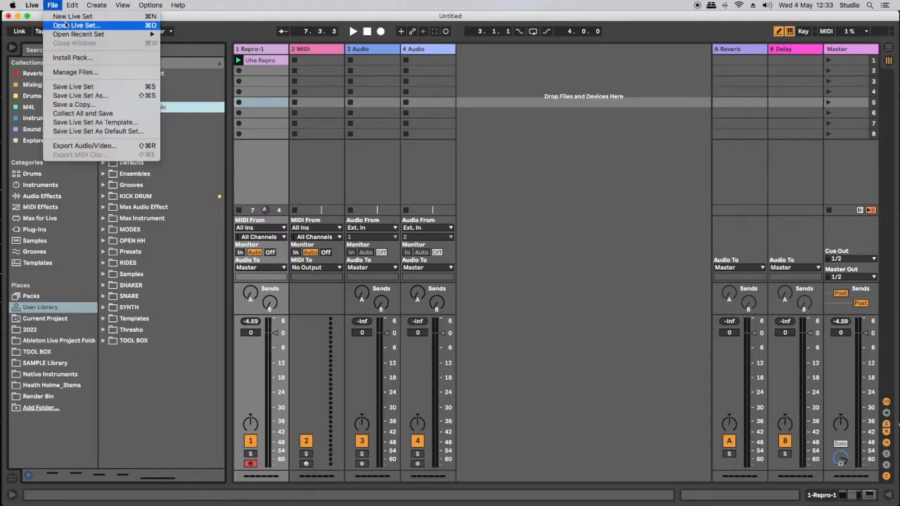
pyautogui.moveTo(73, 15)
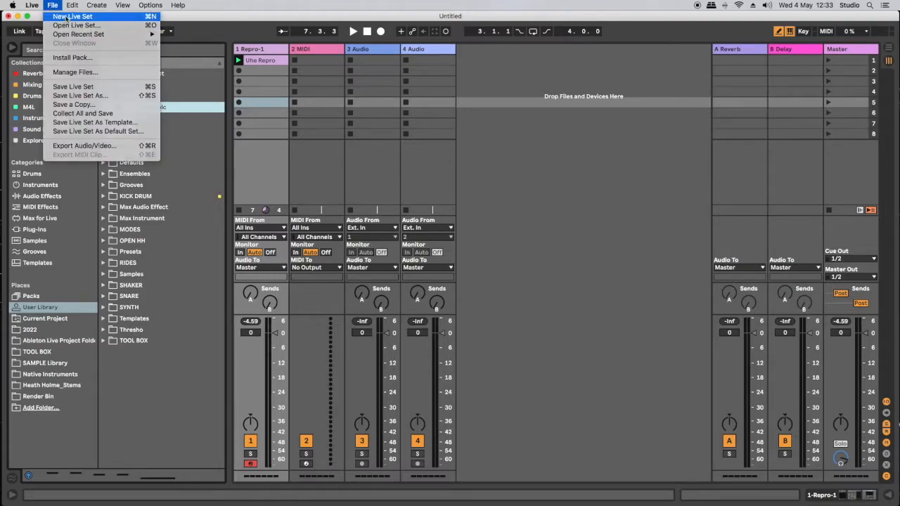
pyautogui.click(71, 15)
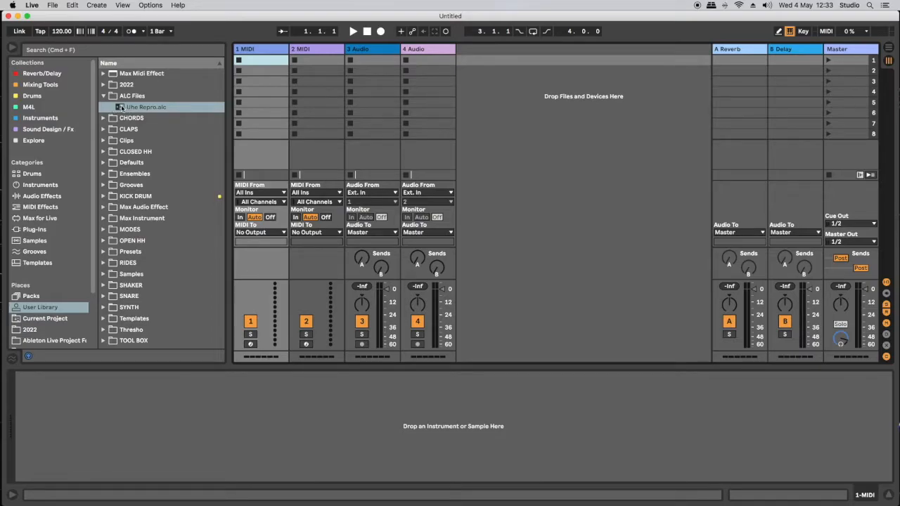
# - Drag Uhe Repro.alc from ALC Files into Session View as a new Repro track
pyautogui.moveTo(146, 107); pyautogui.dragTo(467, 70)
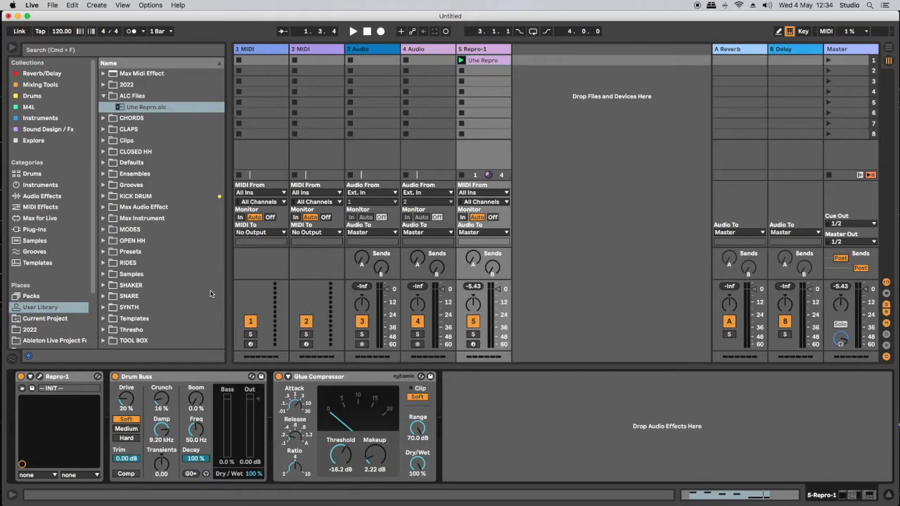
pyautogui.moveTo(877, 495)
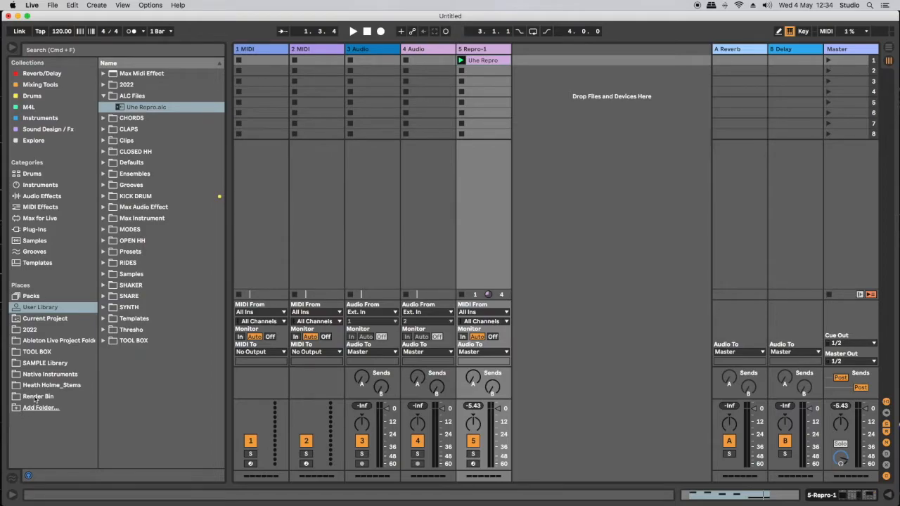
# - Drag Perc.wav from the Render Bin onto track 4 as a Perc audio clip
pyautogui.click(38, 397)
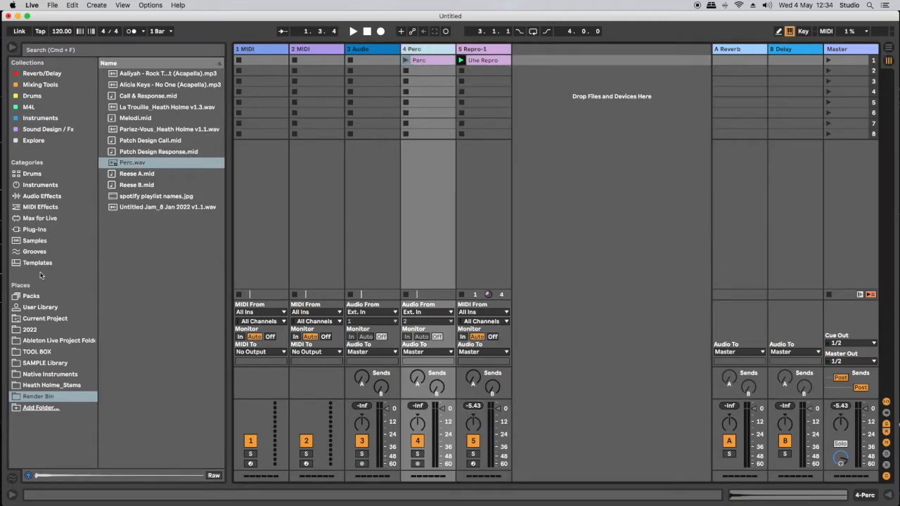
pyautogui.click(42, 195)
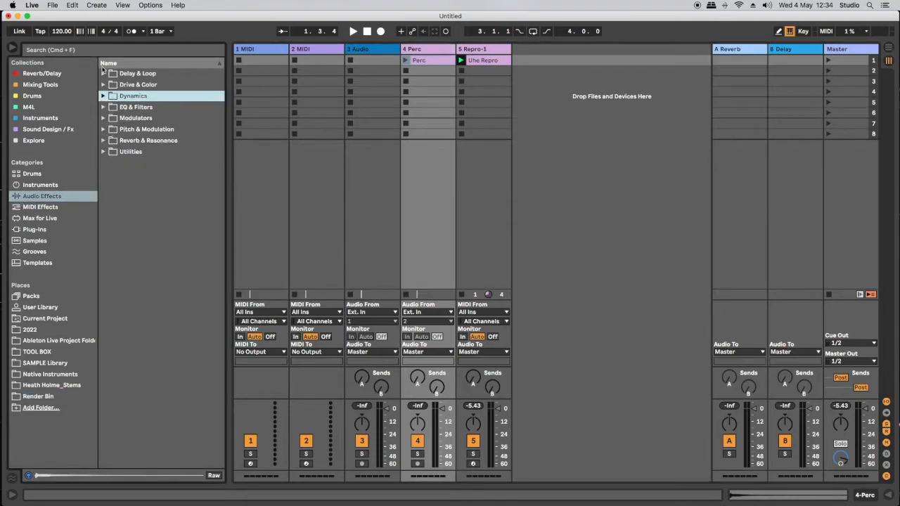
# - Add Echo from Delay & Loop and Hybrid Reverb from Reverb & Resonance to the Perc track
pyautogui.click(104, 73)
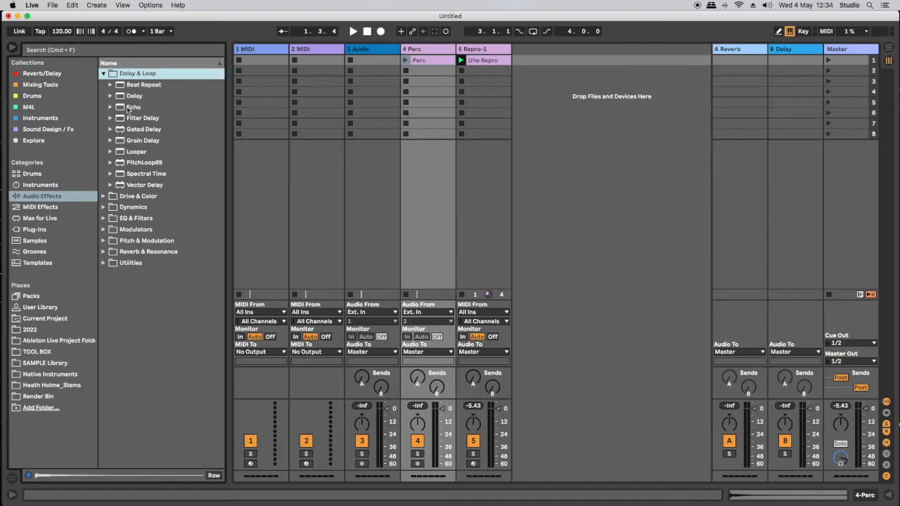
pyautogui.click(132, 107)
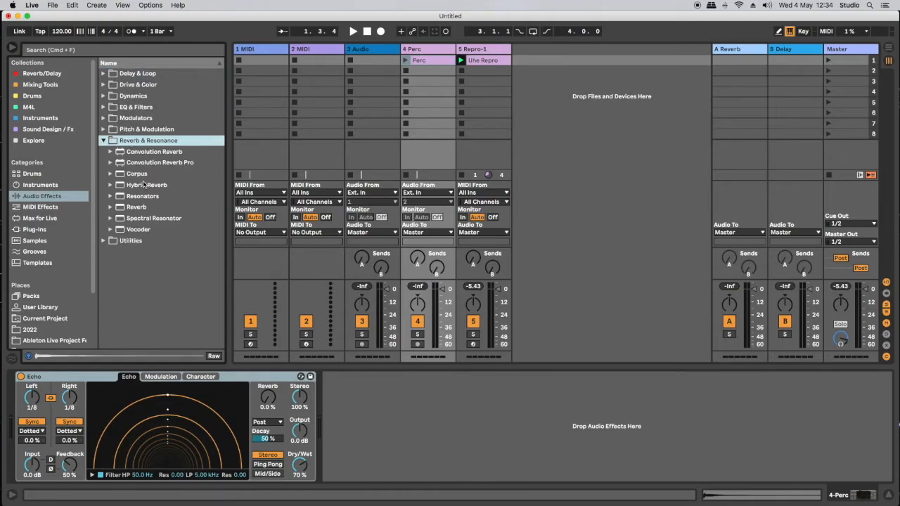
pyautogui.doubleClick(147, 184)
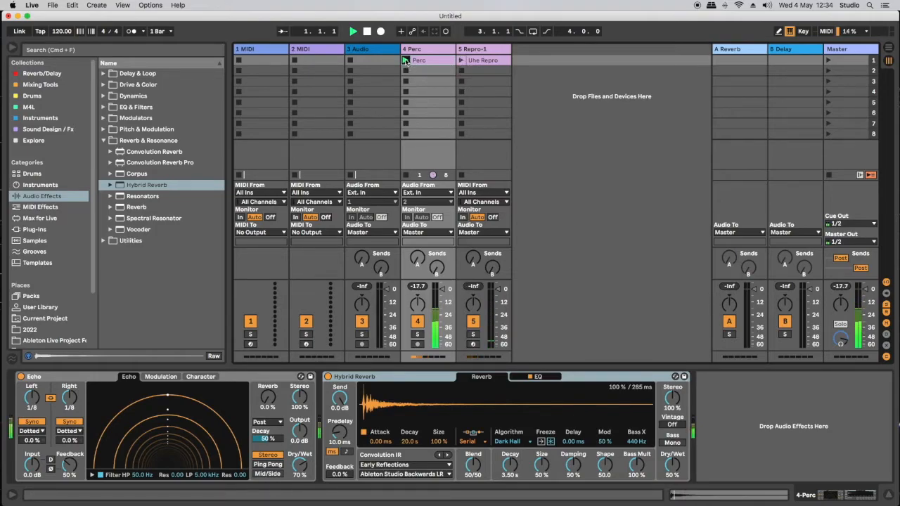
pyautogui.click(355, 31)
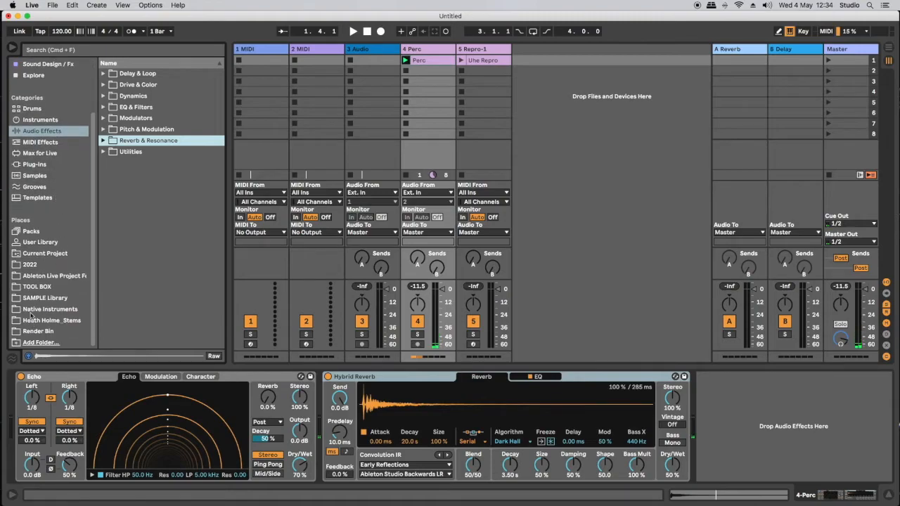
# - Show the User Library's ALC Files folder and select the Perc clip on track 4
pyautogui.click(39, 242)
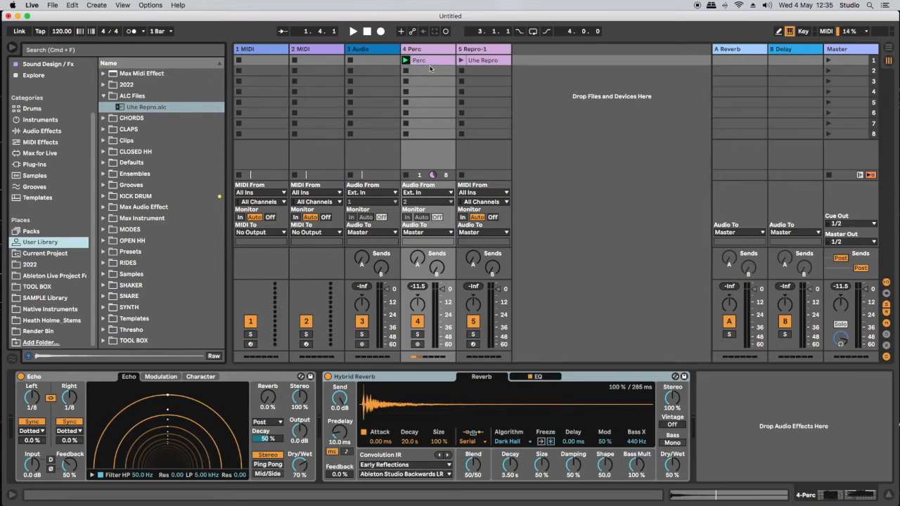
pyautogui.click(418, 65)
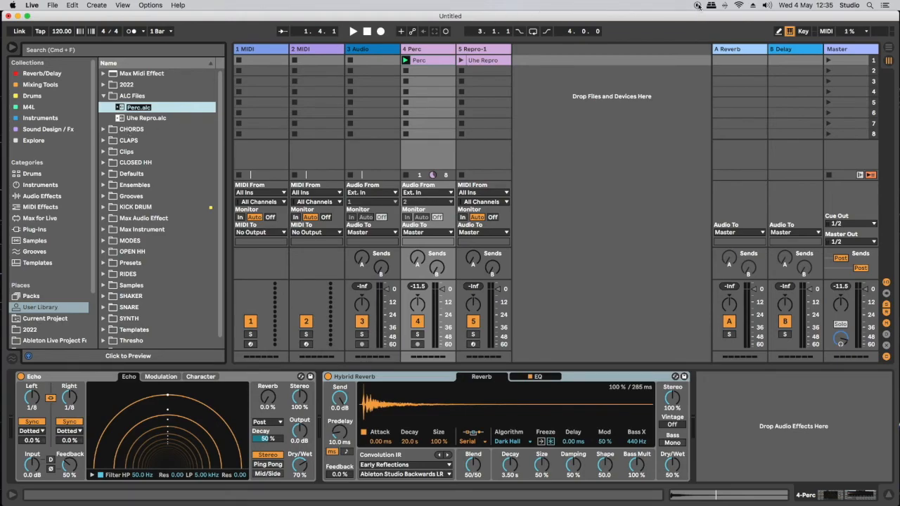
pyautogui.moveTo(698, 9)
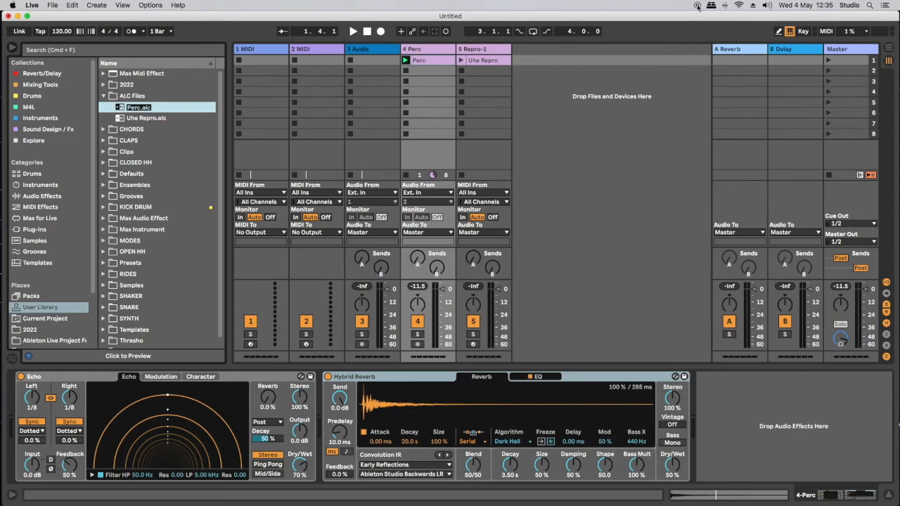